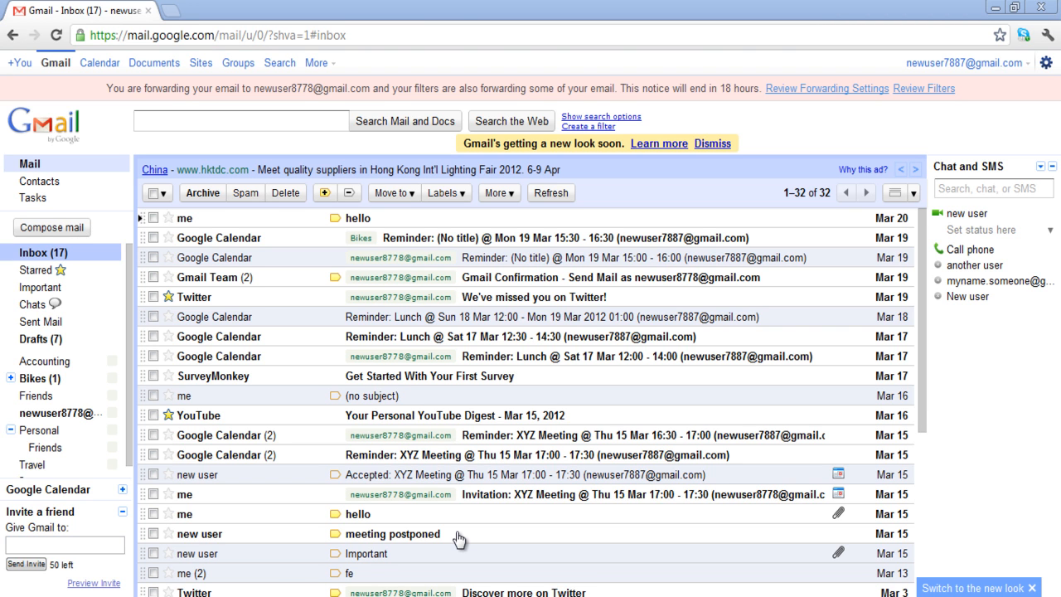
pyautogui.moveTo(561, 429)
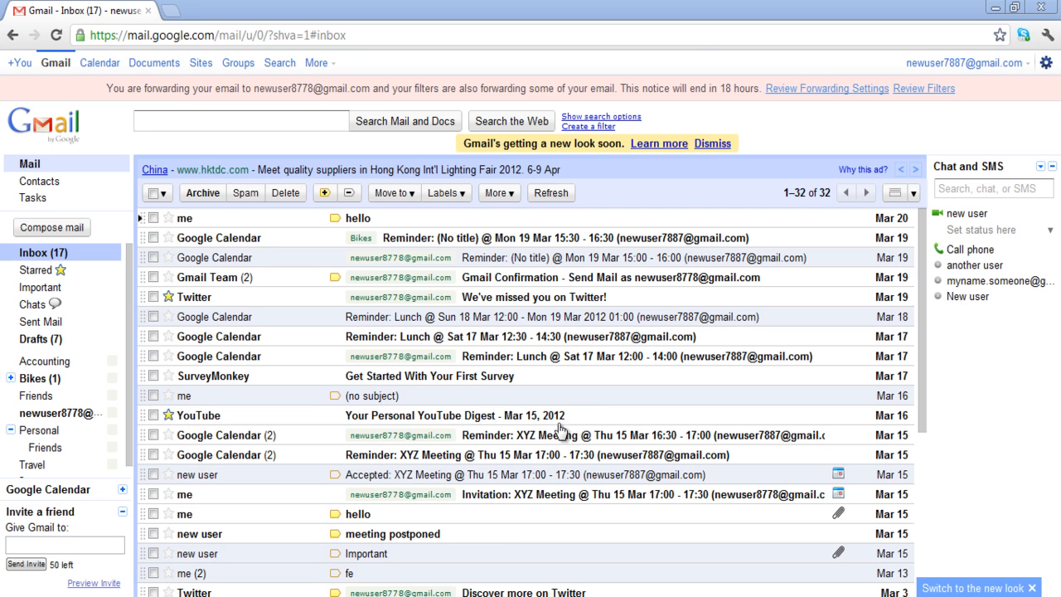
# Go to Gmail's Labs settings page from the gear menu
pyautogui.click(1046, 63)
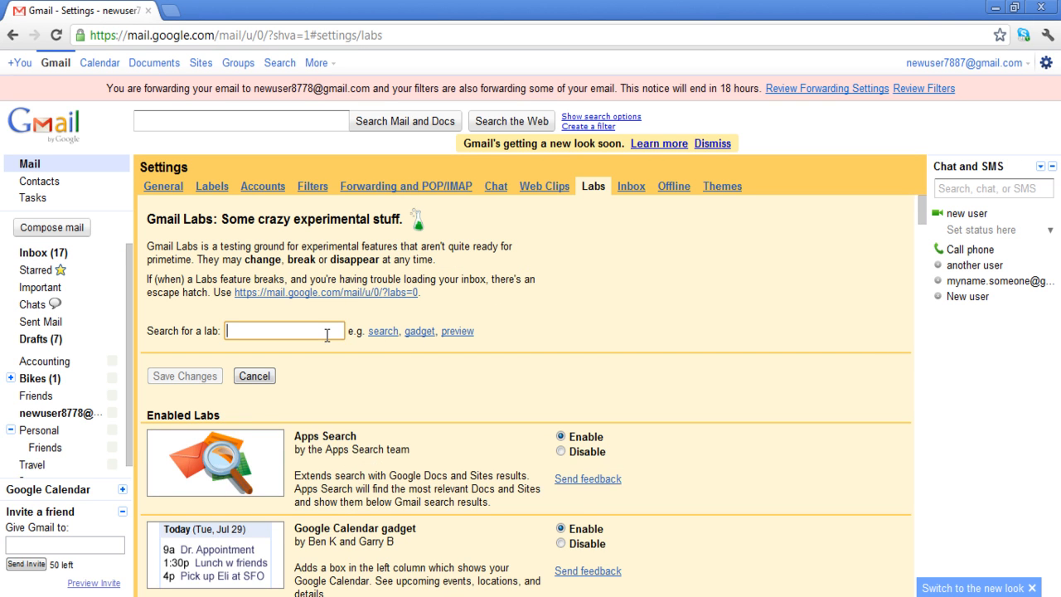
# Find the Quick Links lab by searching 'quick', enable it and save the change
pyautogui.write('quick')
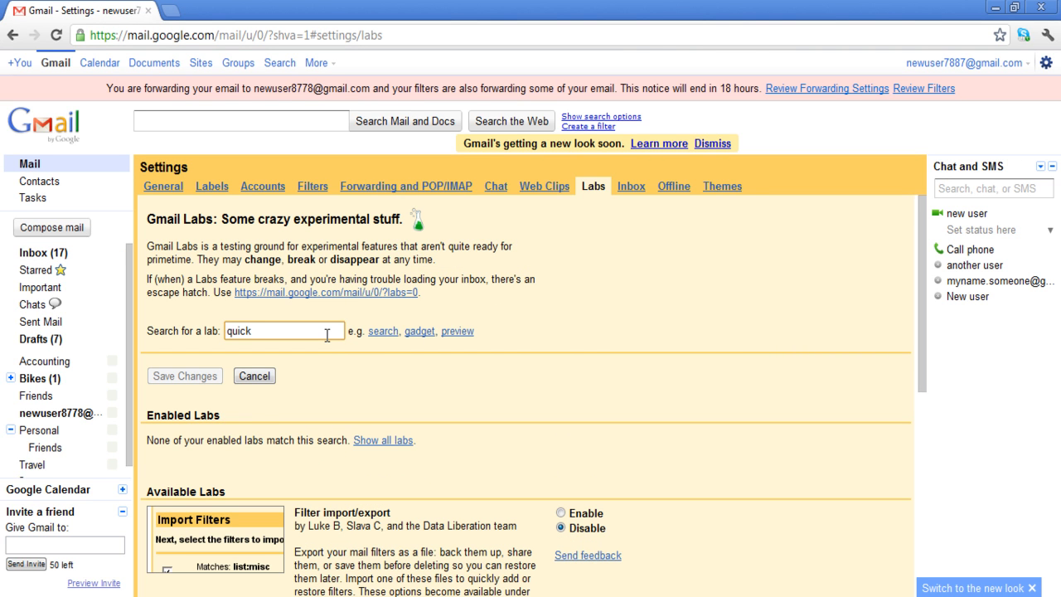
pyautogui.scroll(-3)
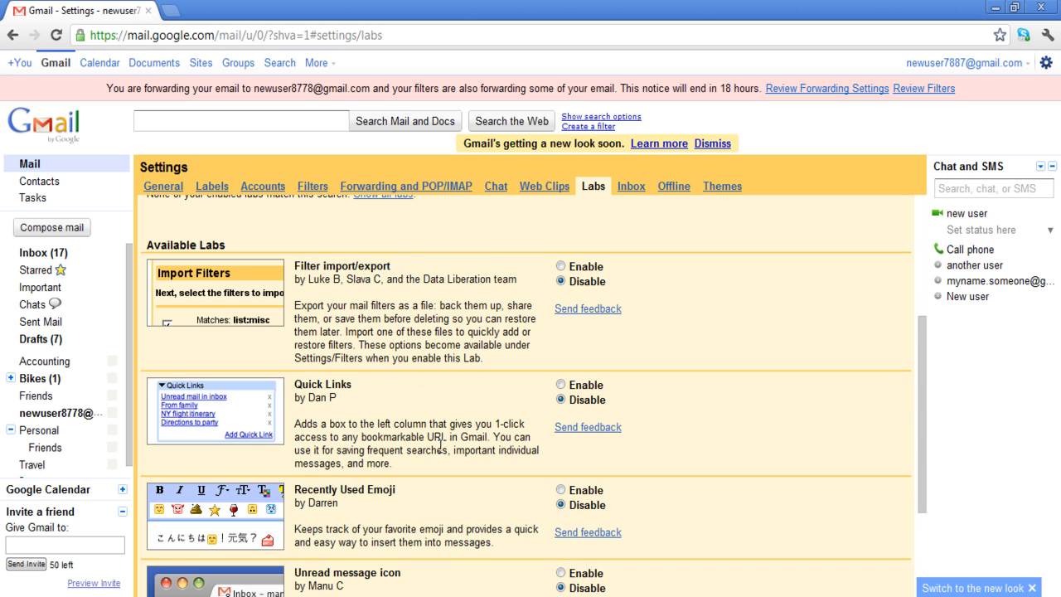
pyautogui.click(560, 385)
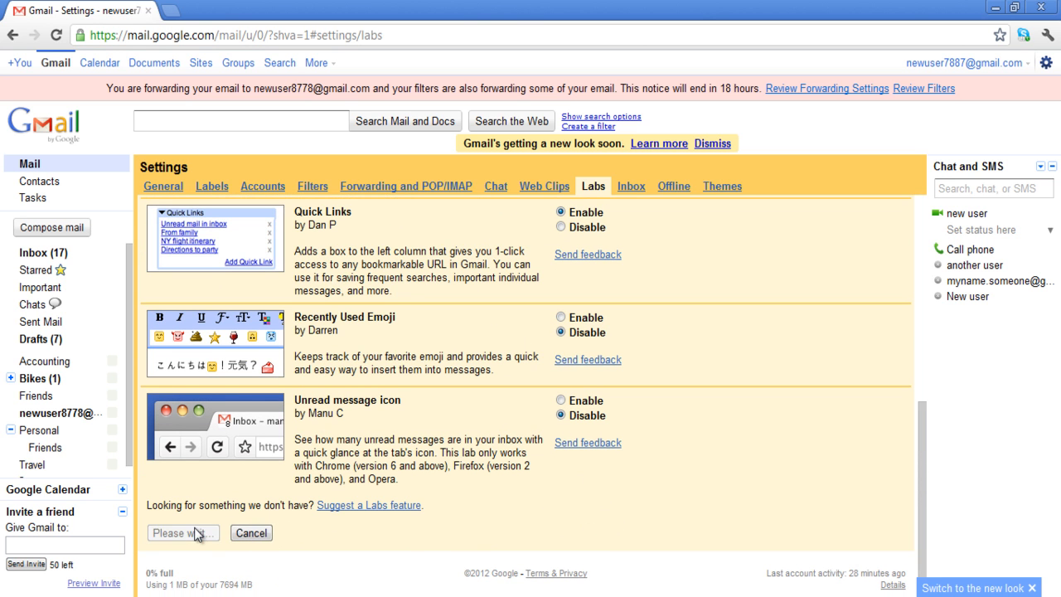
pyautogui.click(172, 532)
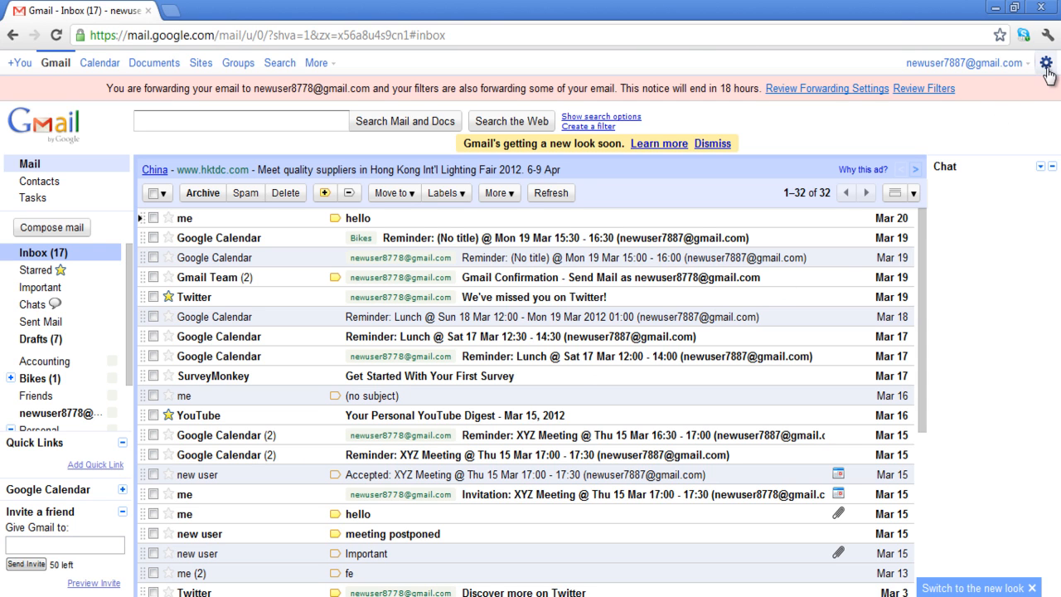
# Navigate to the Inbox section of Mail settings
pyautogui.click(1046, 63)
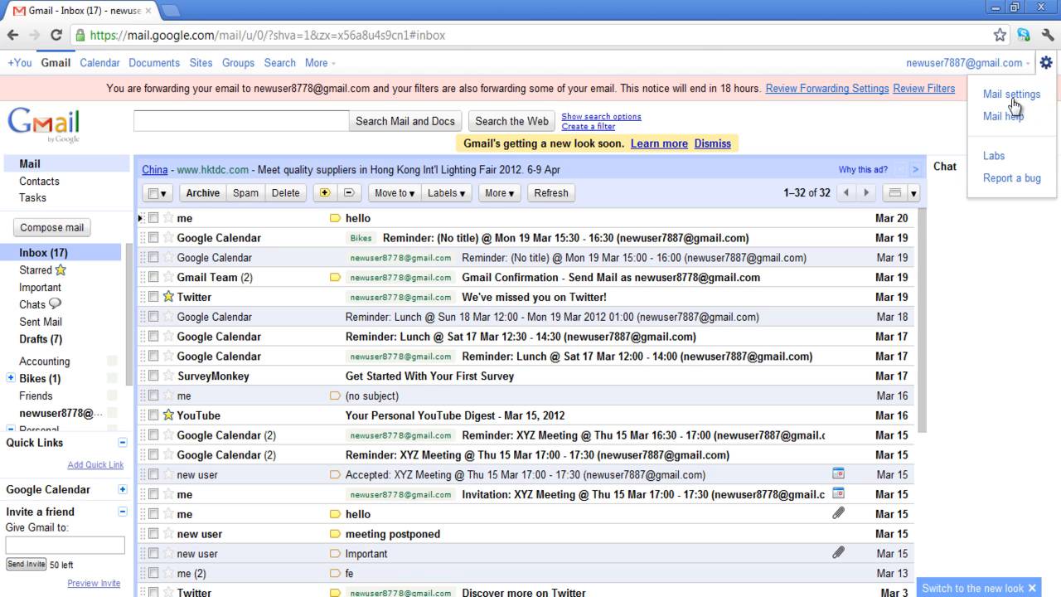
pyautogui.click(1010, 92)
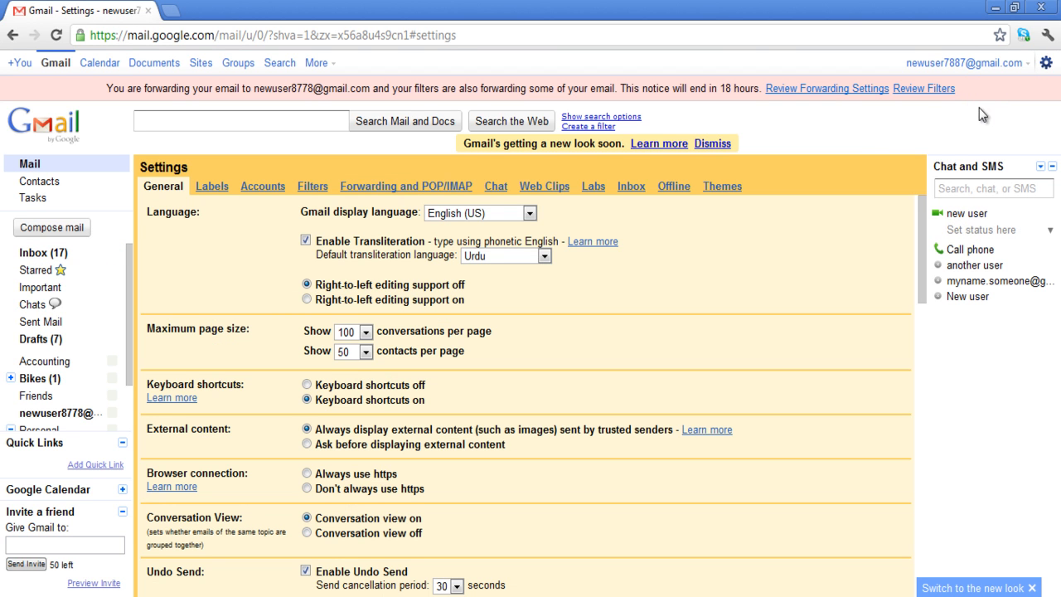
pyautogui.click(630, 186)
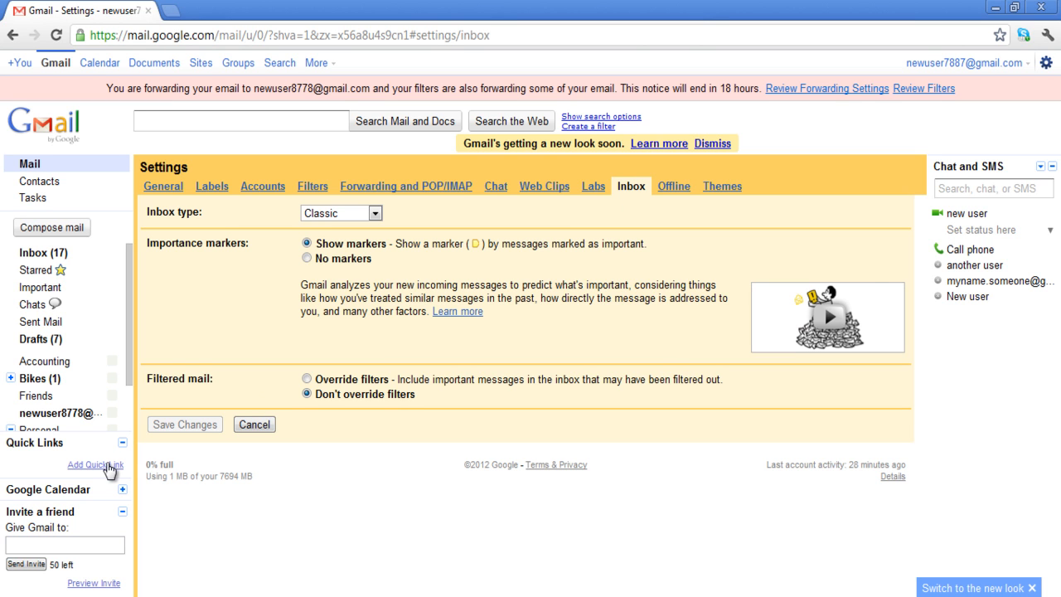
# Add this page as a quick link titled 'inbox settings' and return to the inbox
pyautogui.click(94, 464)
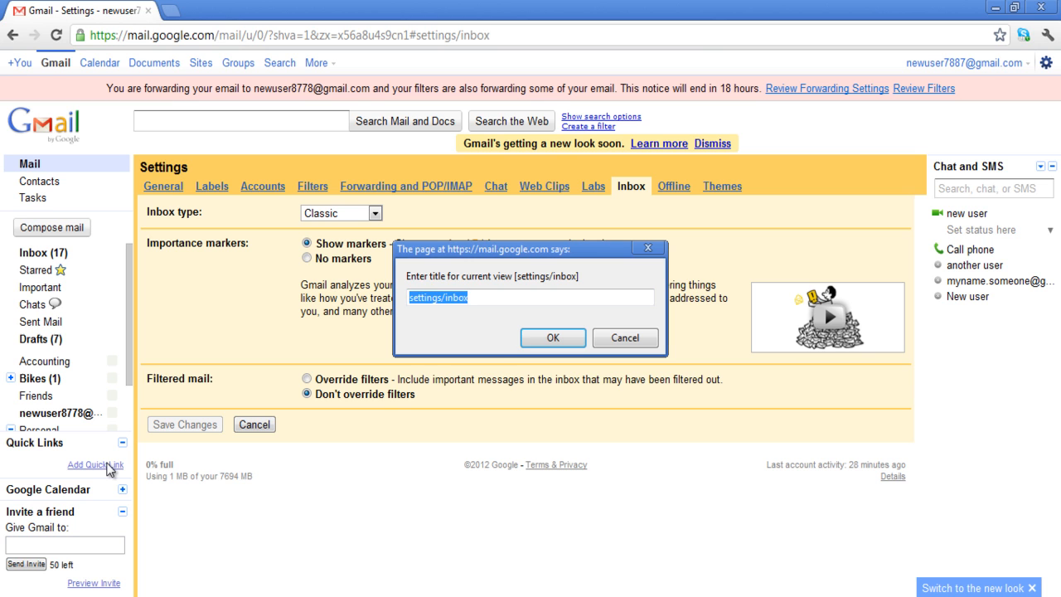
pyautogui.write('inbox settings')
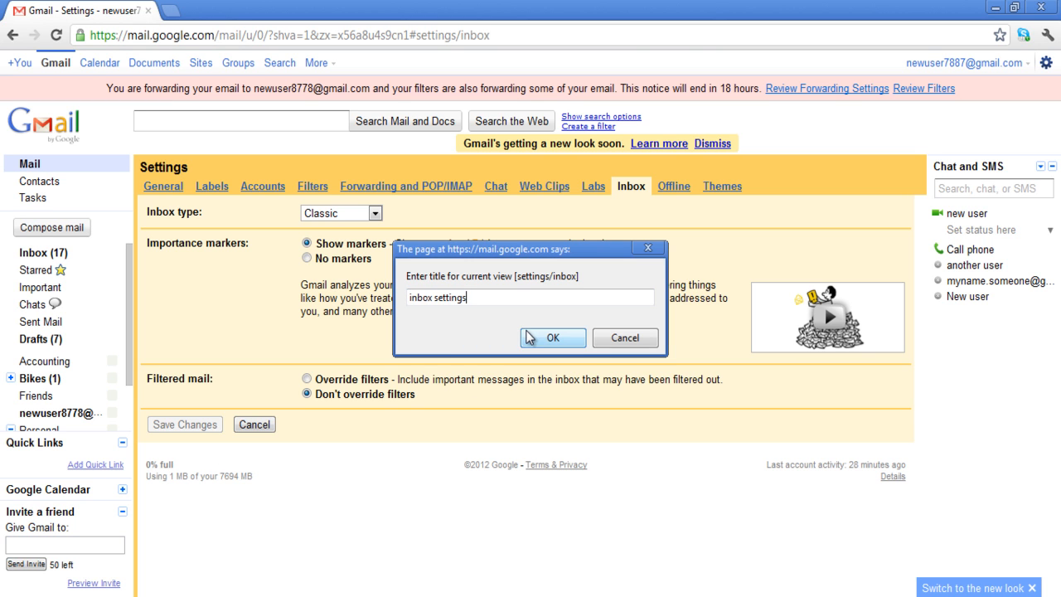
pyautogui.click(552, 338)
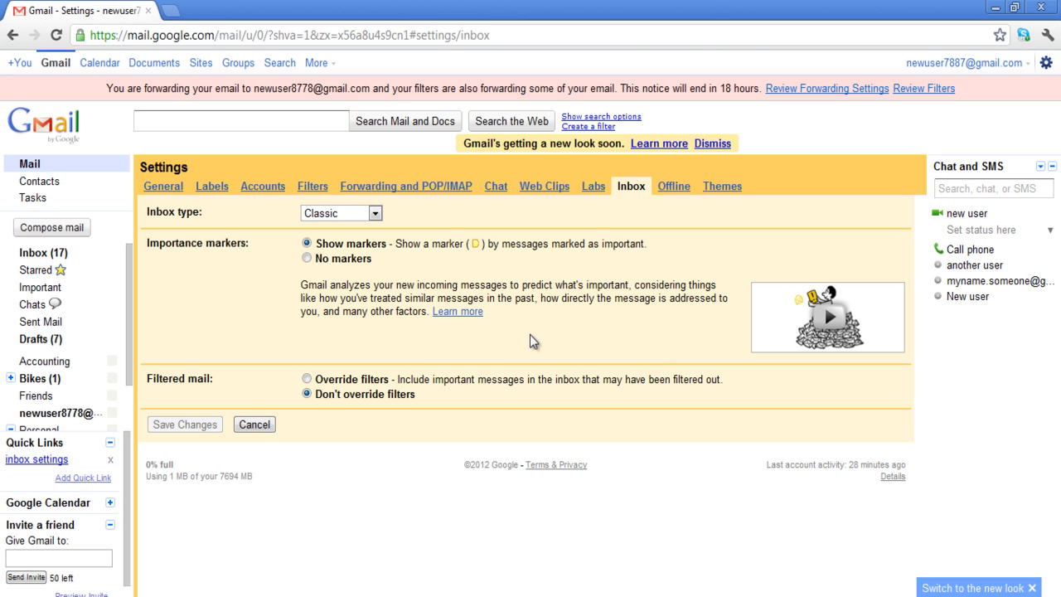
pyautogui.click(33, 252)
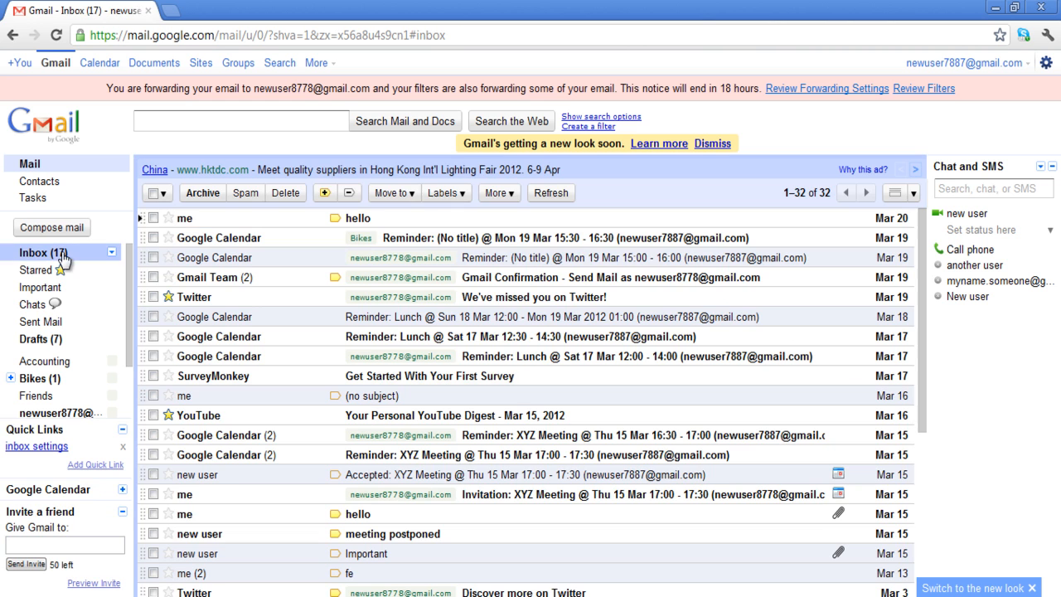
# Follow the 'inbox settings' quick link, then start a search for the other user's address
pyautogui.click(37, 446)
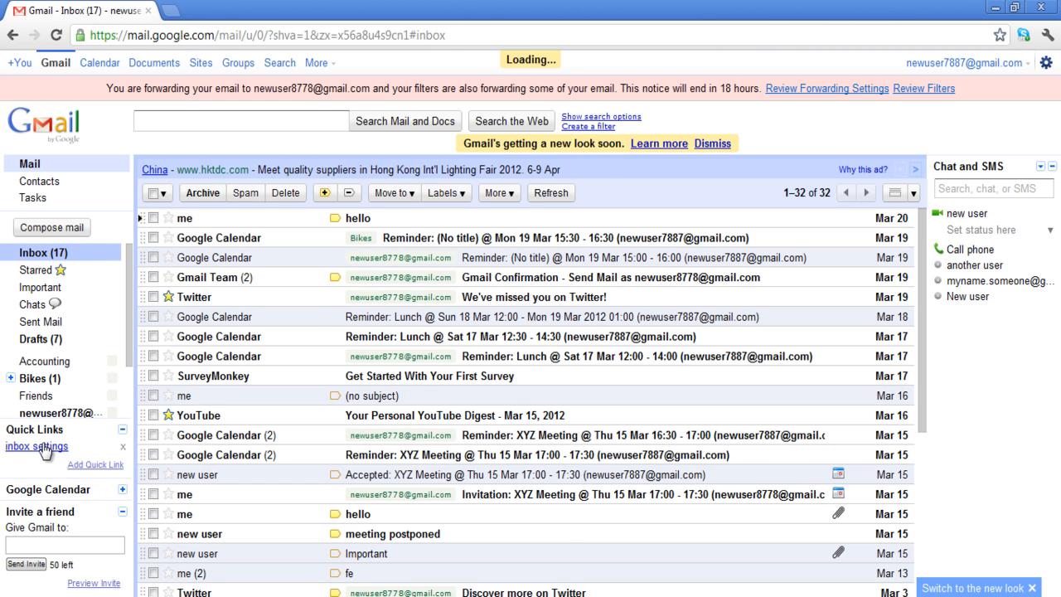
pyautogui.click(31, 446)
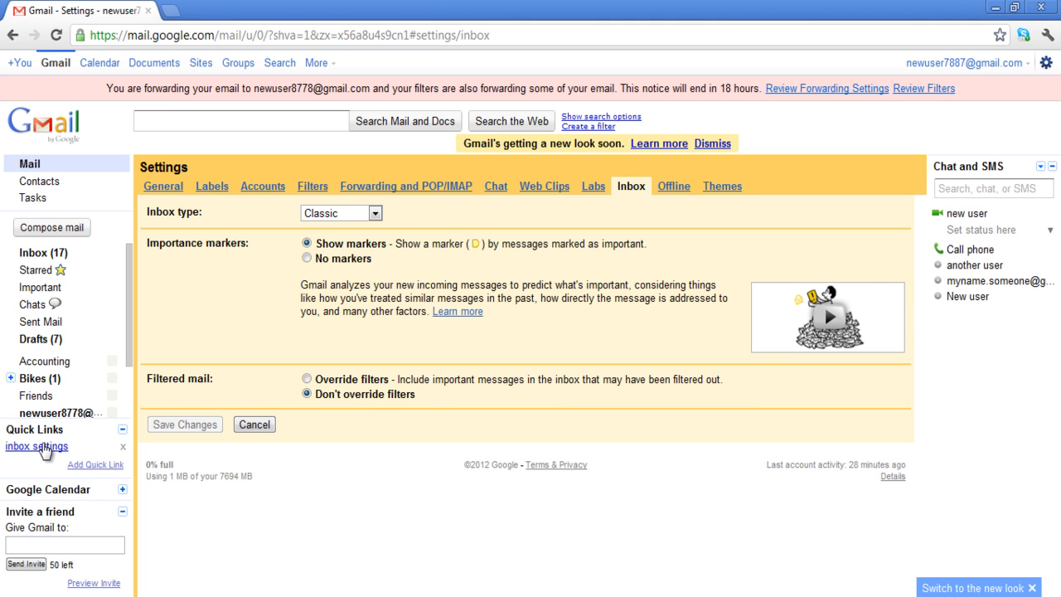
pyautogui.moveTo(49, 446)
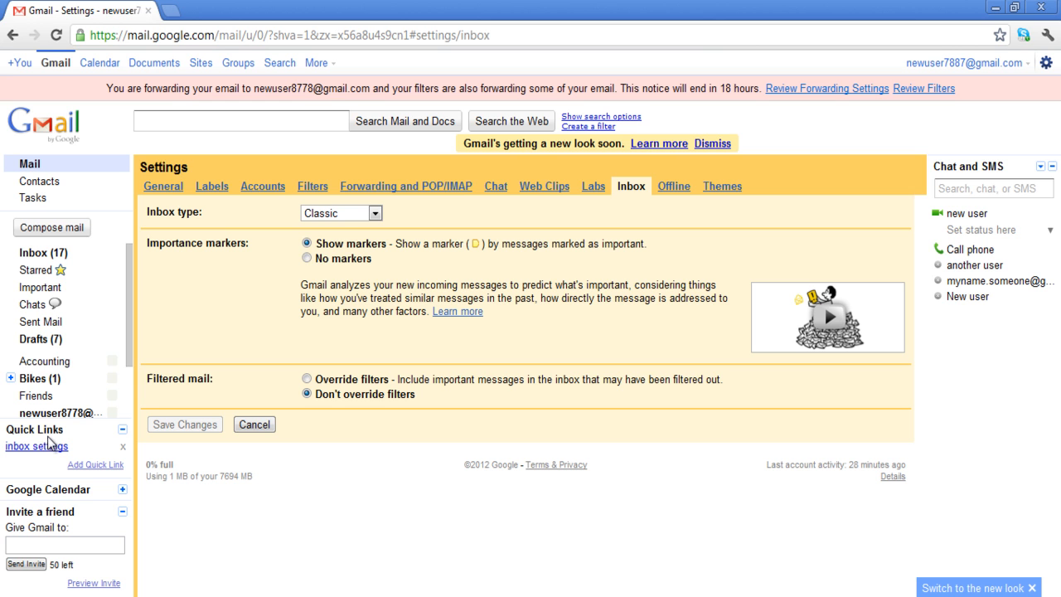
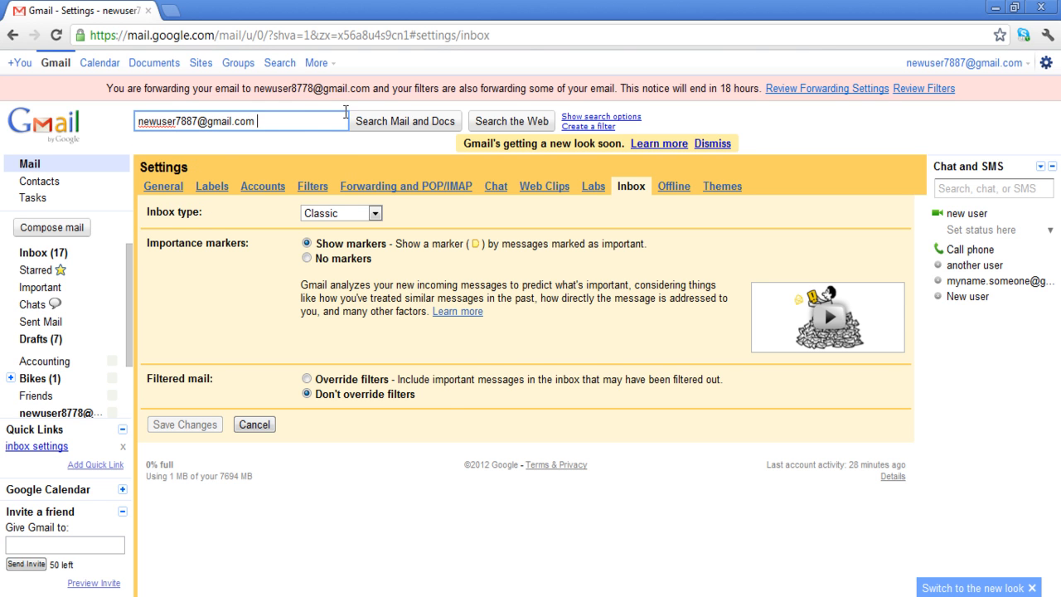
# Run the search for newuser7887's mails and save the results as a second quick link
pyautogui.click(404, 121)
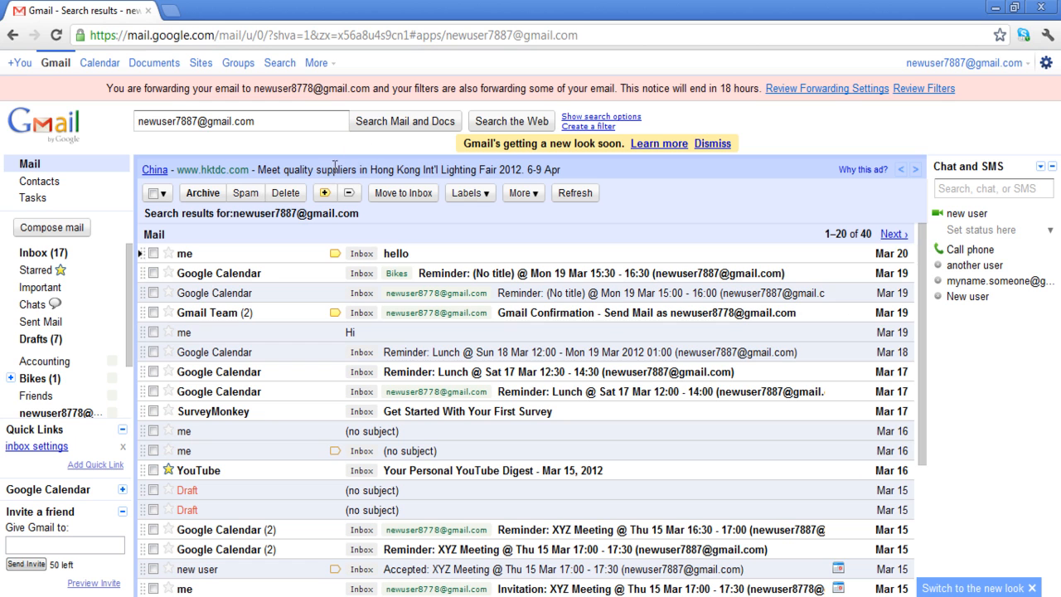
pyautogui.click(94, 464)
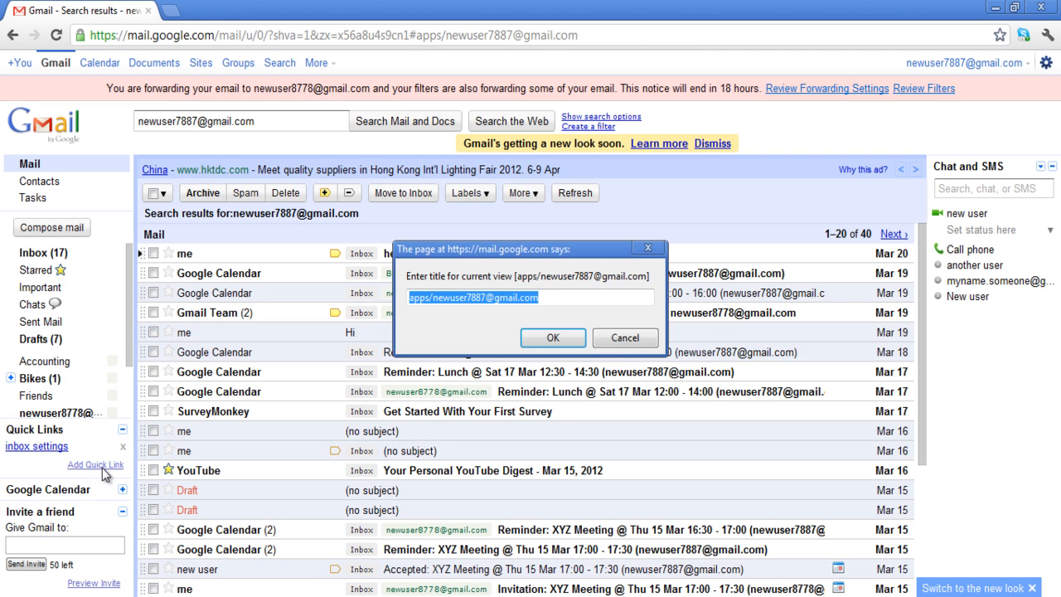
pyautogui.click(552, 338)
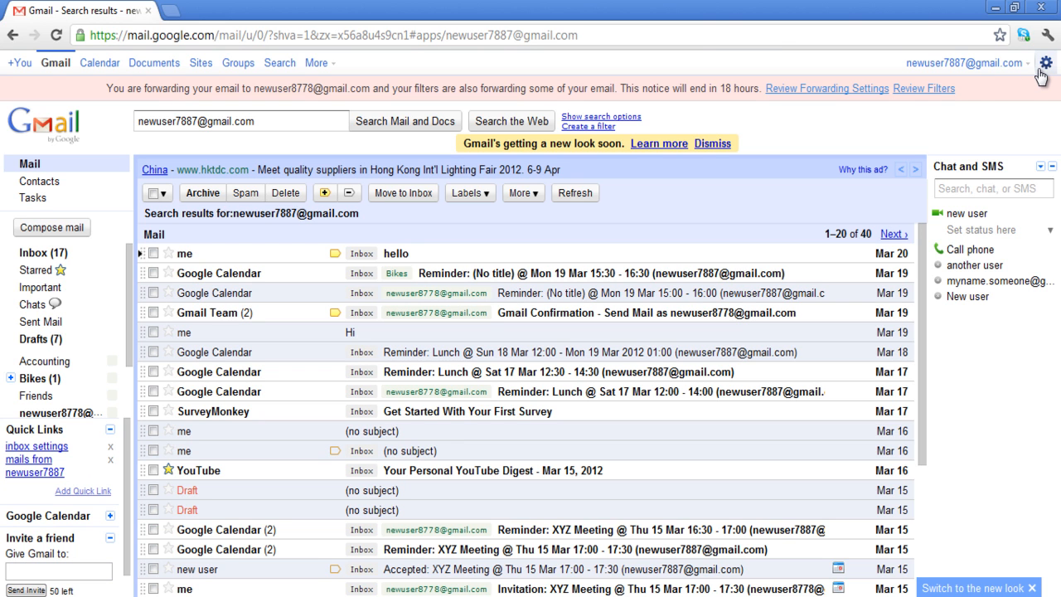
# Add the Labs settings page as a third quick link titled 'labs'
pyautogui.click(1045, 63)
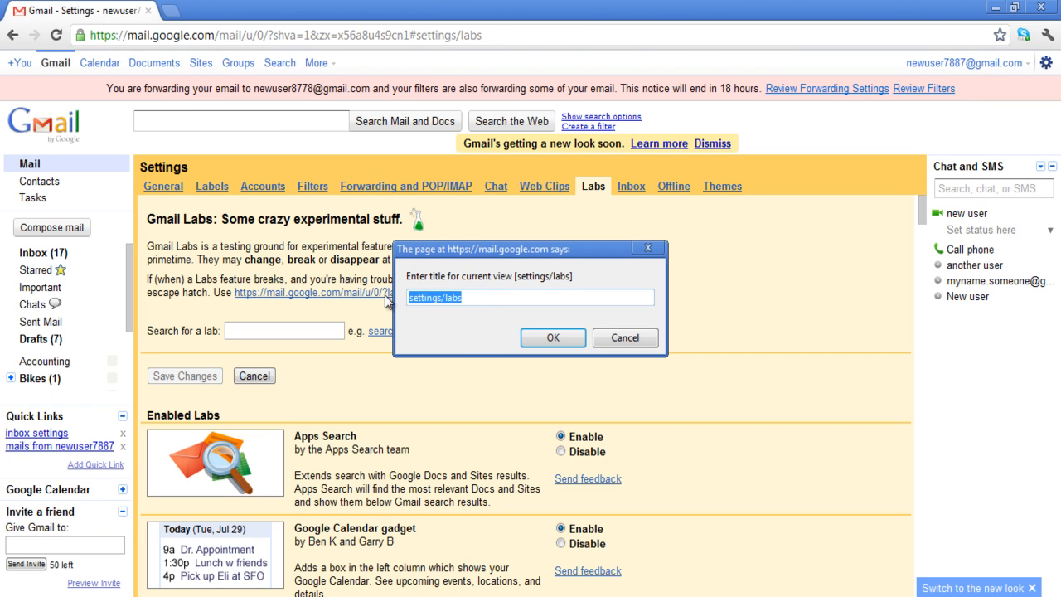
pyautogui.write('labs')
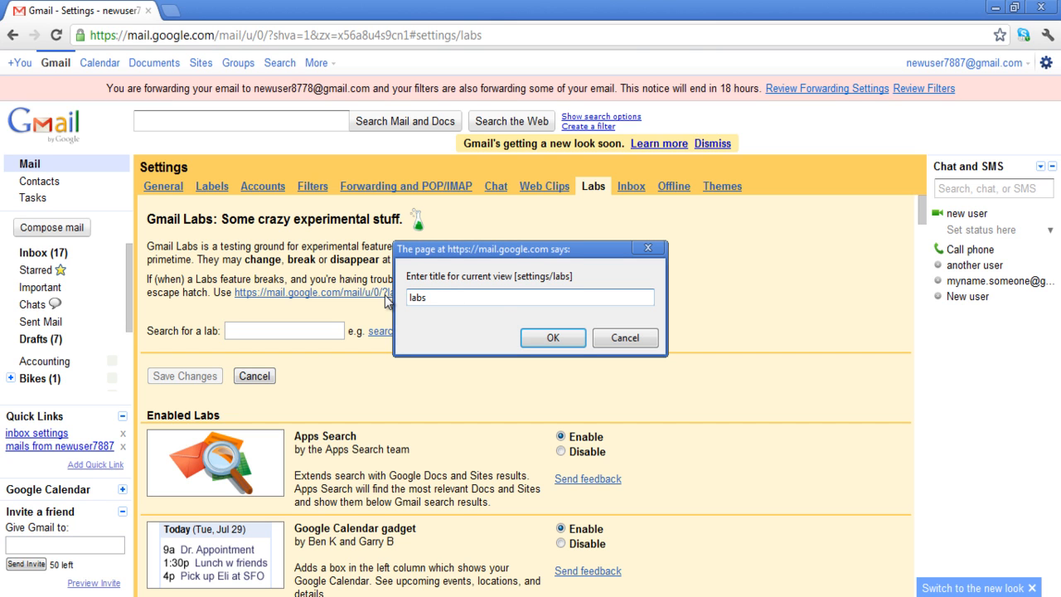
pyautogui.click(552, 338)
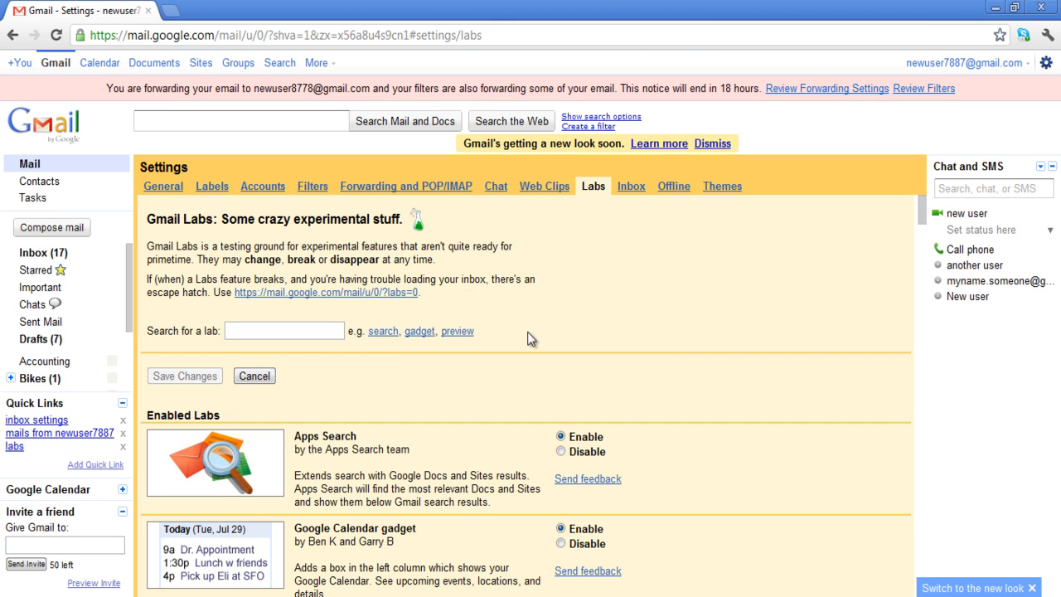
pyautogui.moveTo(202, 477)
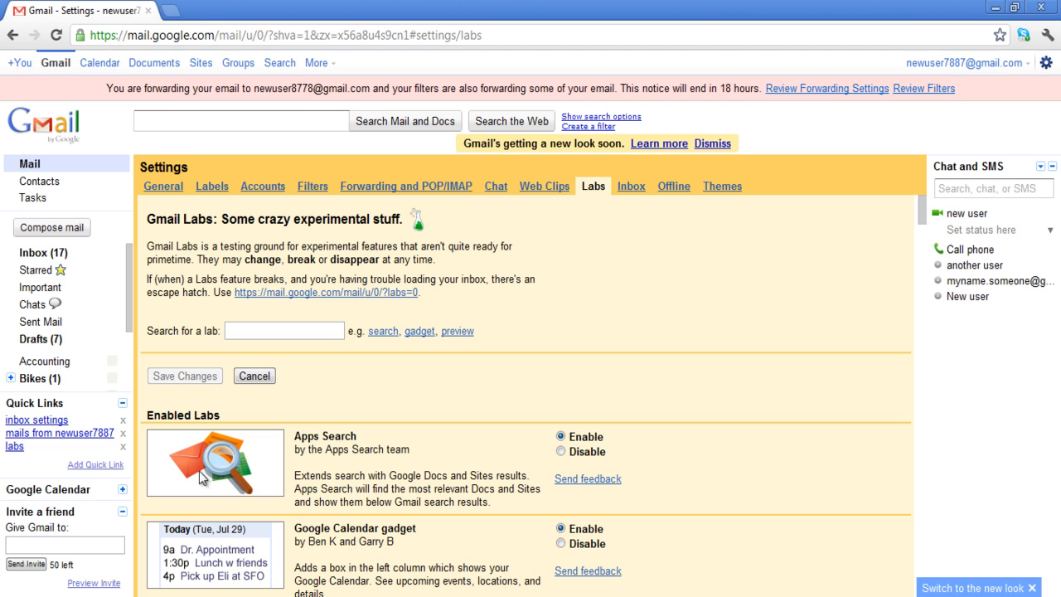
pyautogui.moveTo(124, 458)
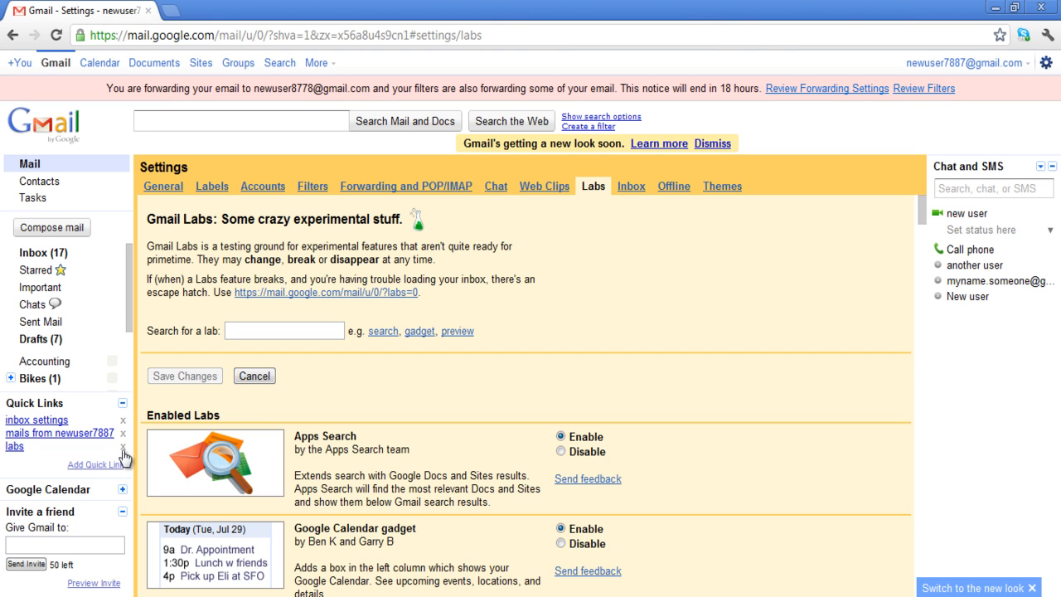